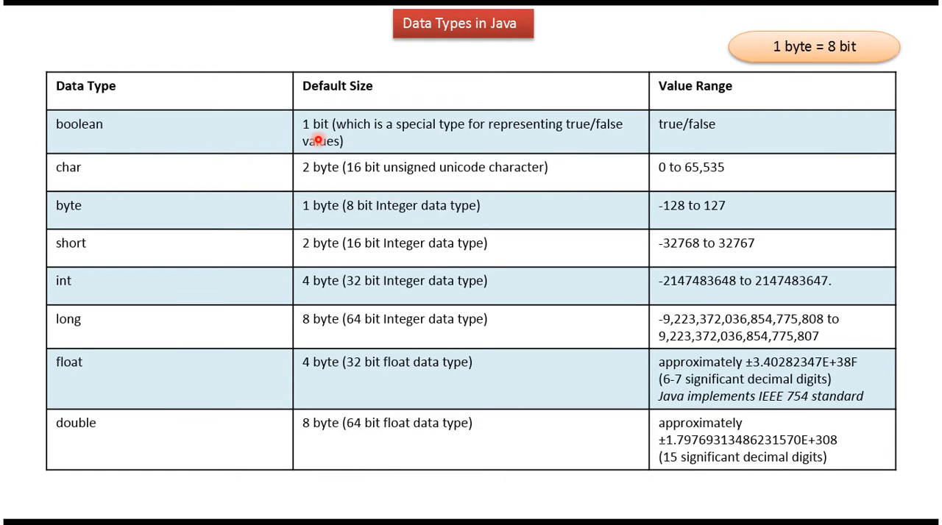
pyautogui.moveTo(226, 179)
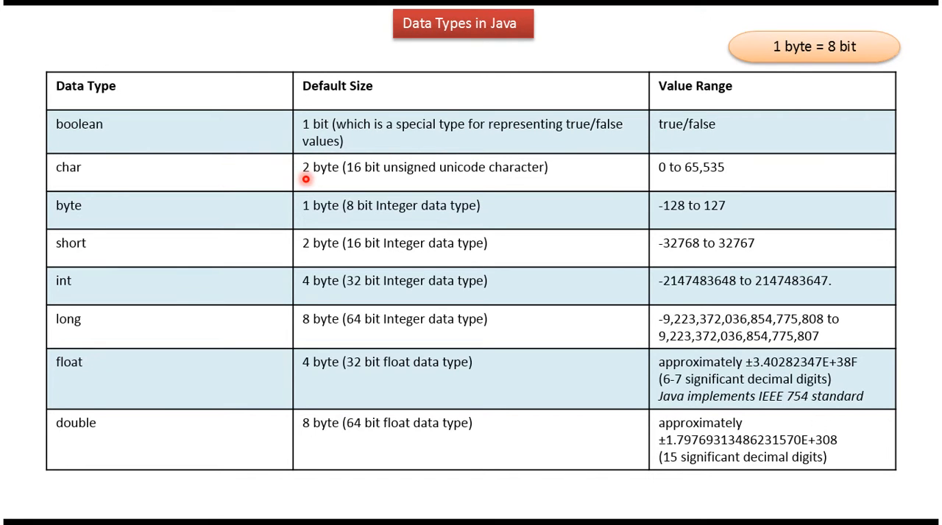
pyautogui.moveTo(172, 256)
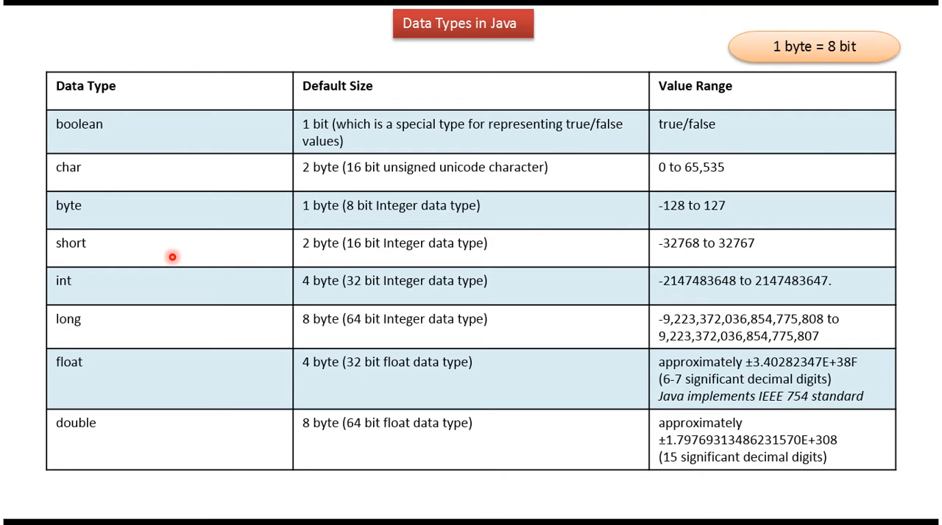
pyautogui.moveTo(227, 295)
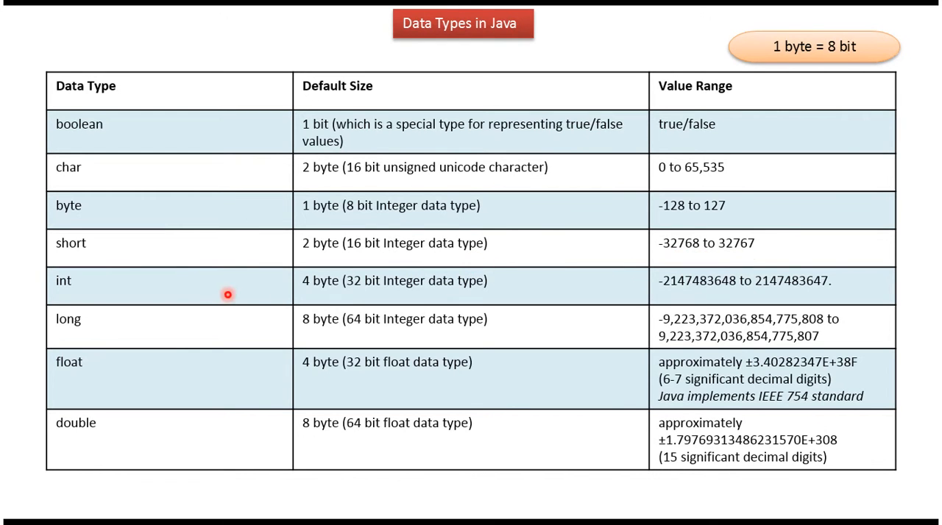
pyautogui.moveTo(250, 380)
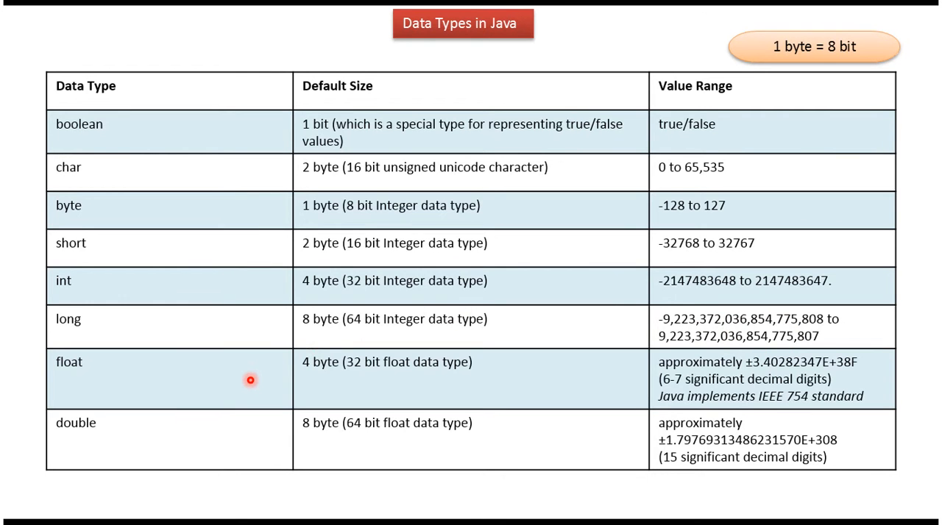
pyautogui.moveTo(517, 362)
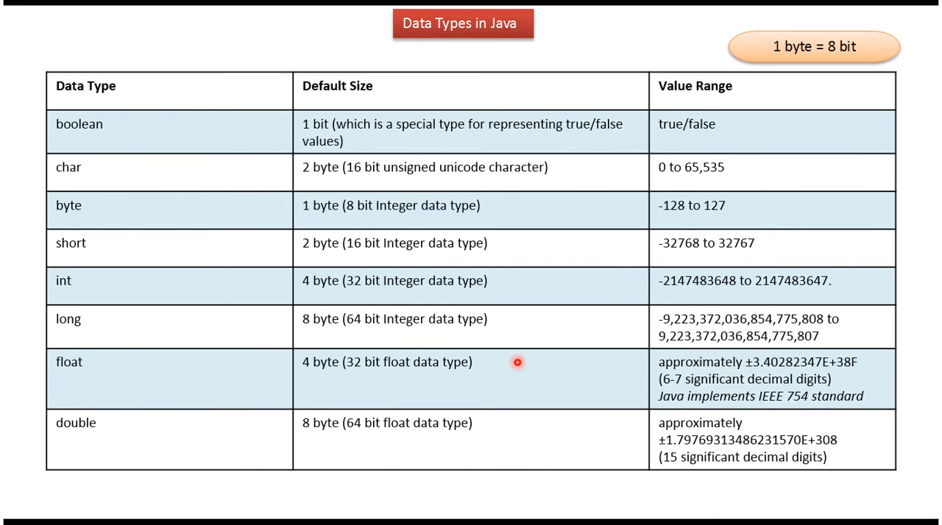
pyautogui.moveTo(694, 456)
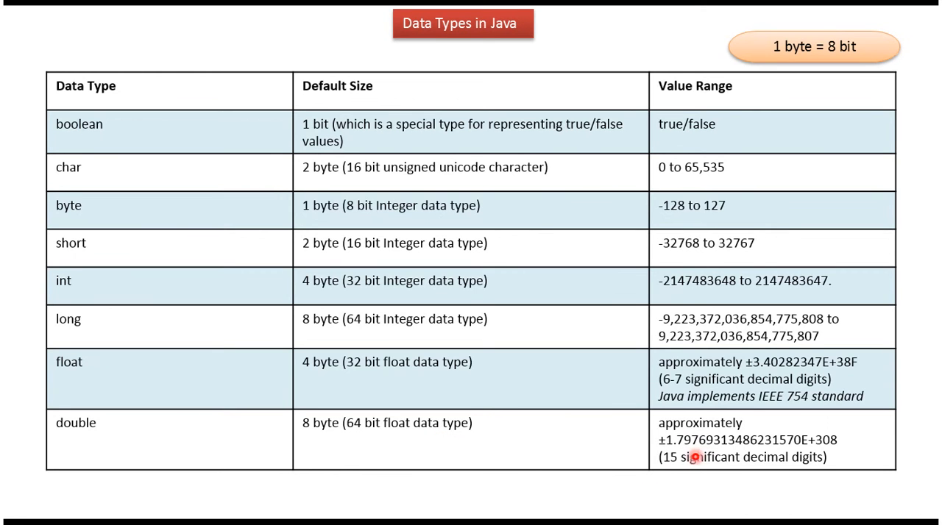
pyautogui.moveTo(762, 456)
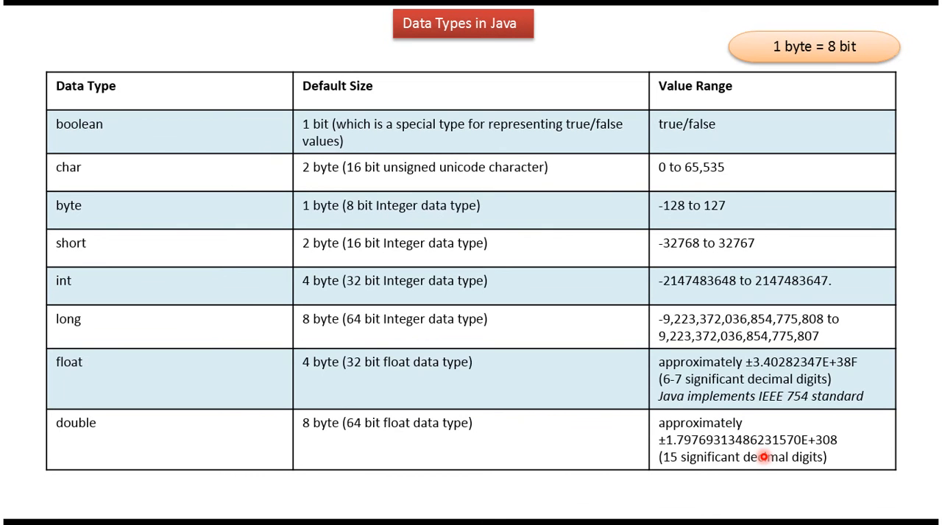